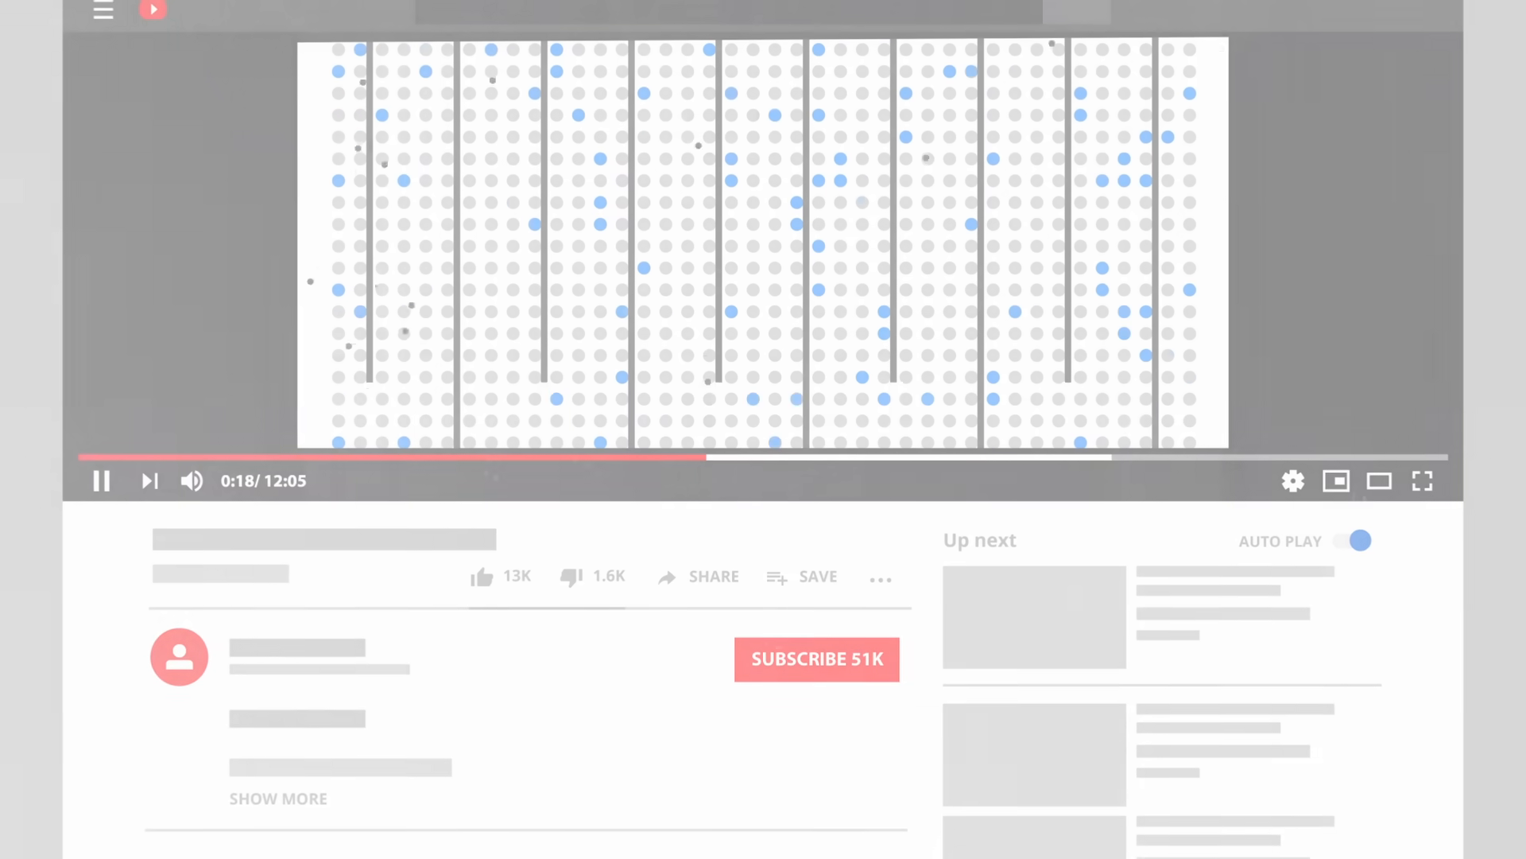
Add 'import sickSimulation' after 'from higgsino' and a decay_heat() stub with '# code here..'.
left_click(1422, 481)
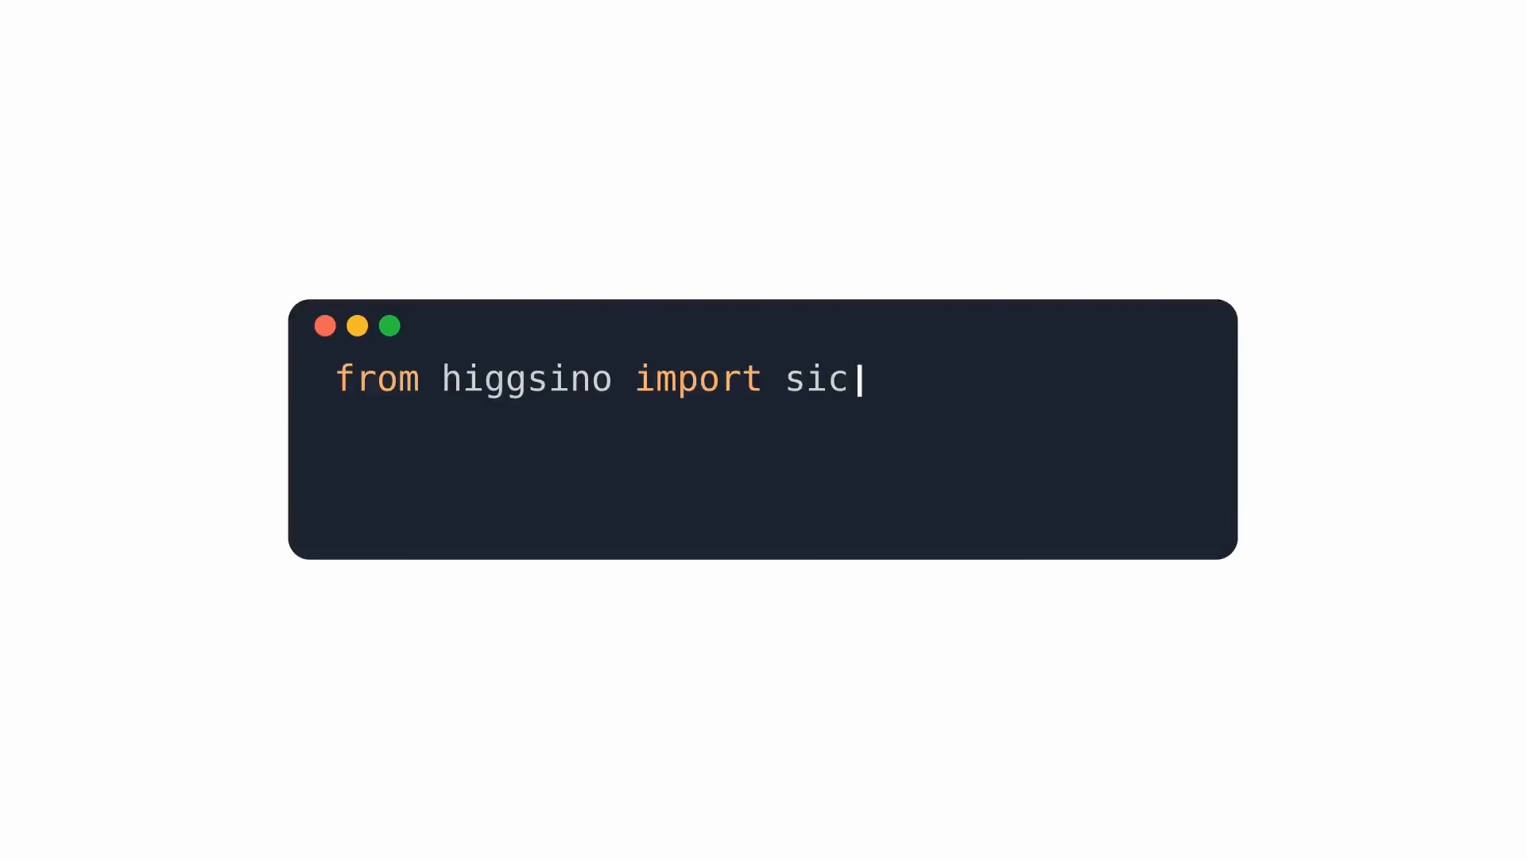
type("kSimulation")
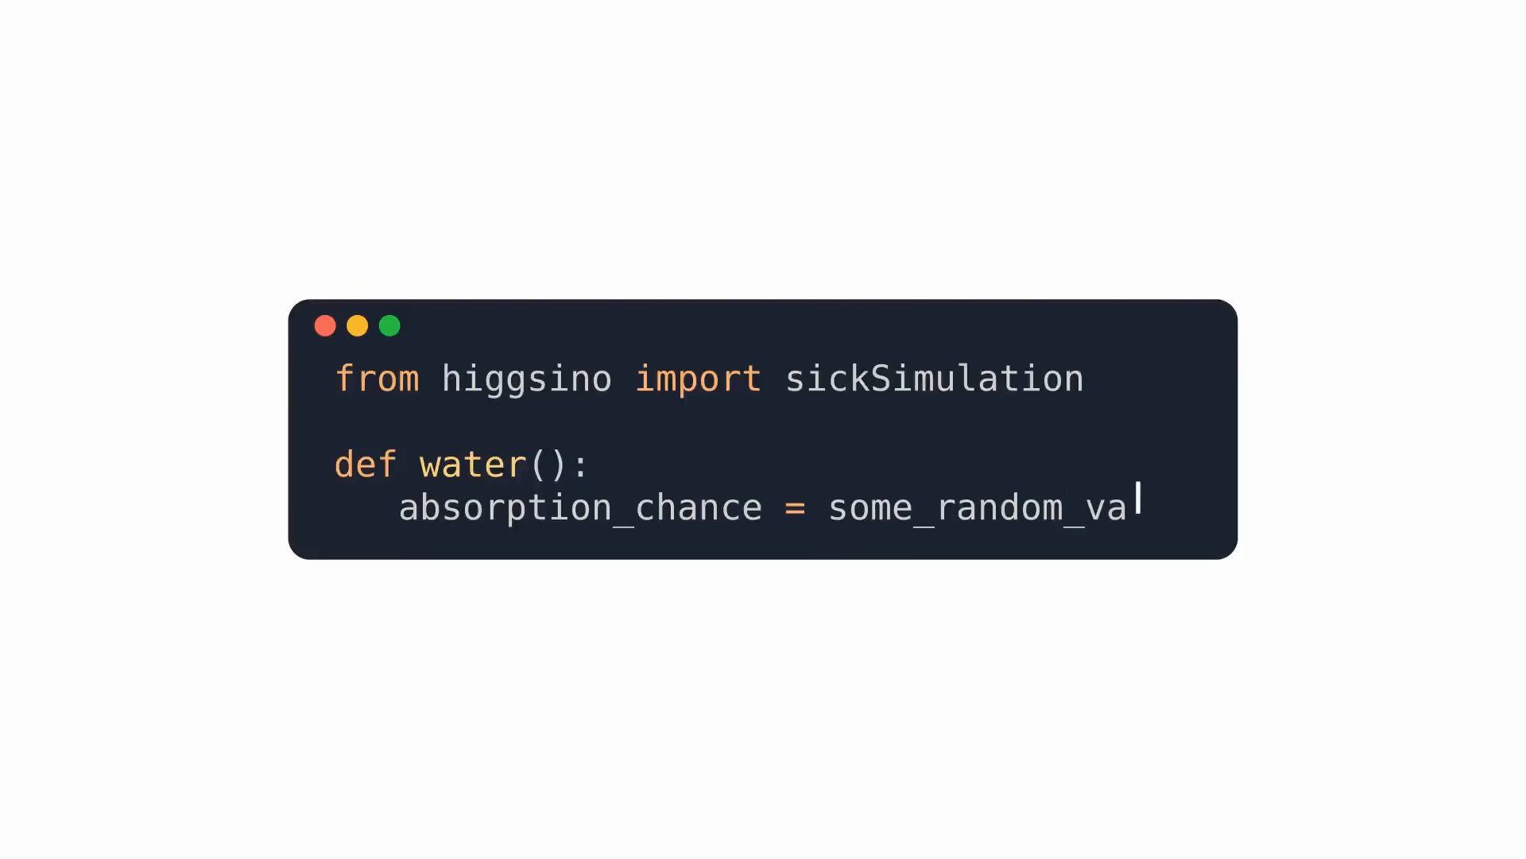
type("lue")
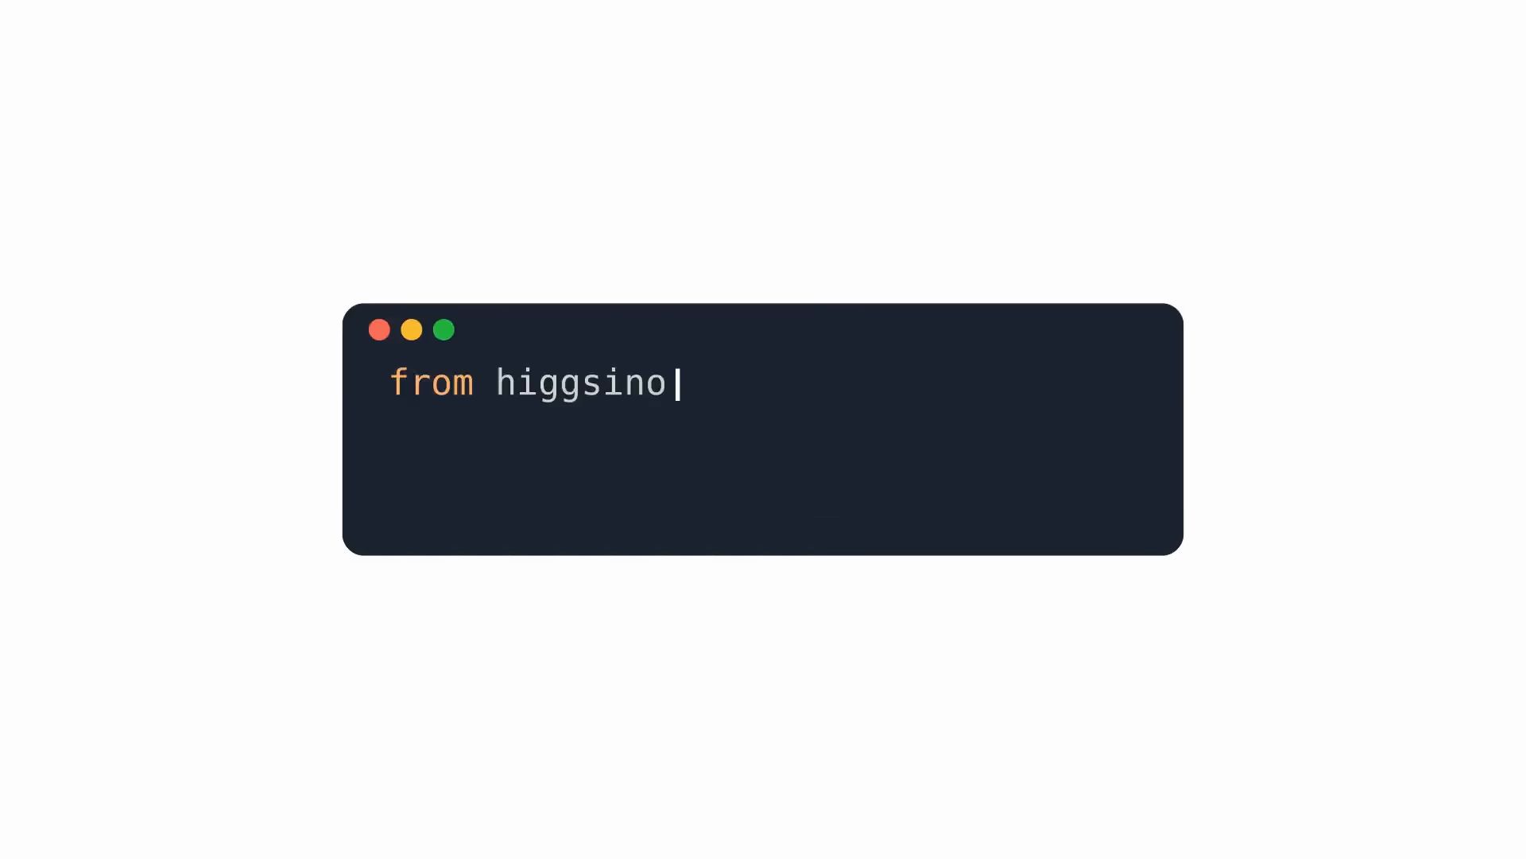
type("import sickSimulation")
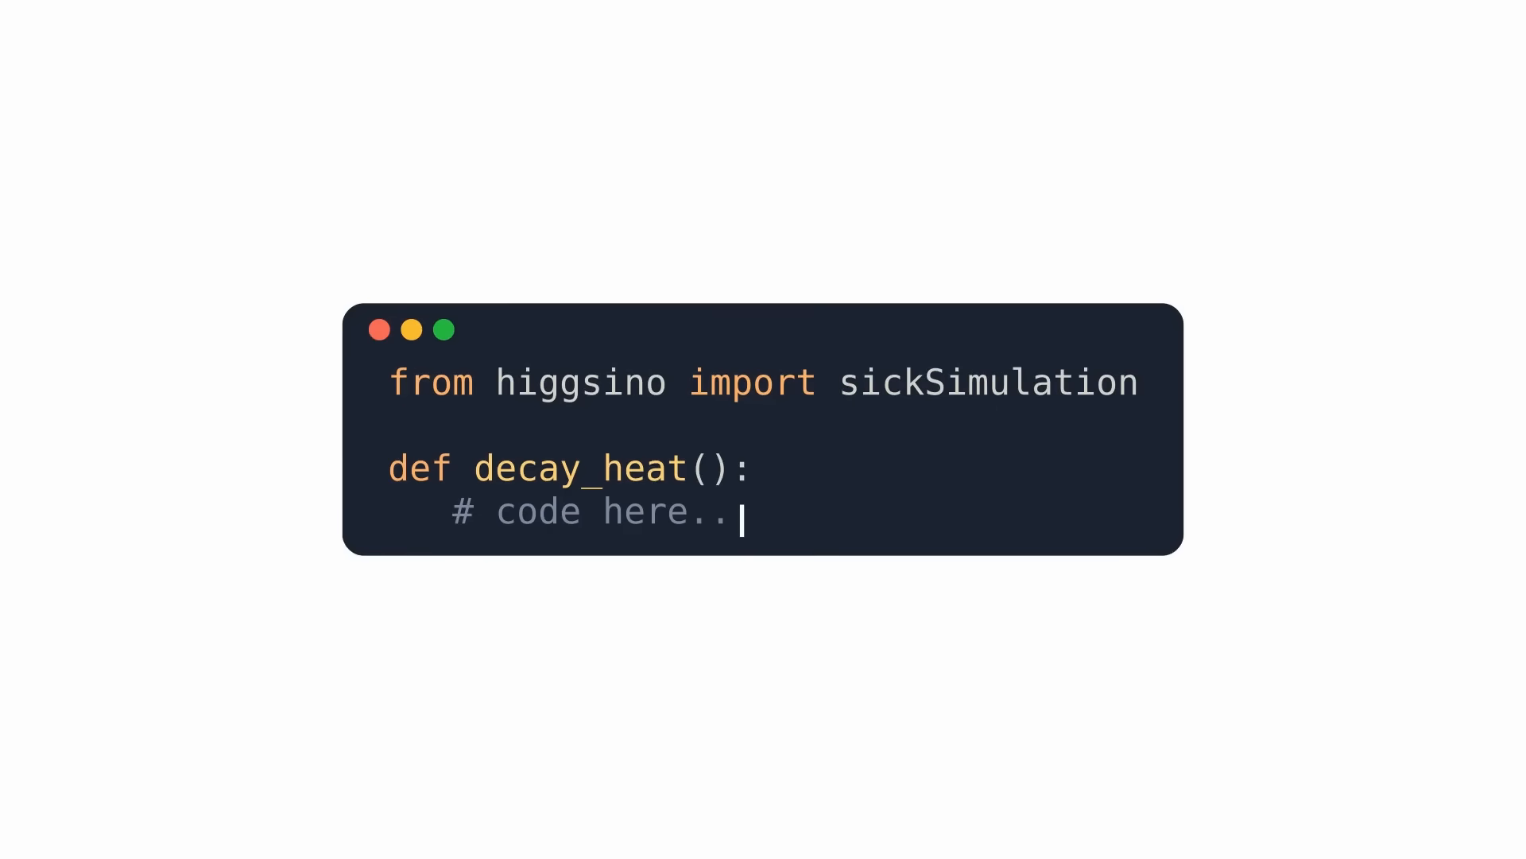